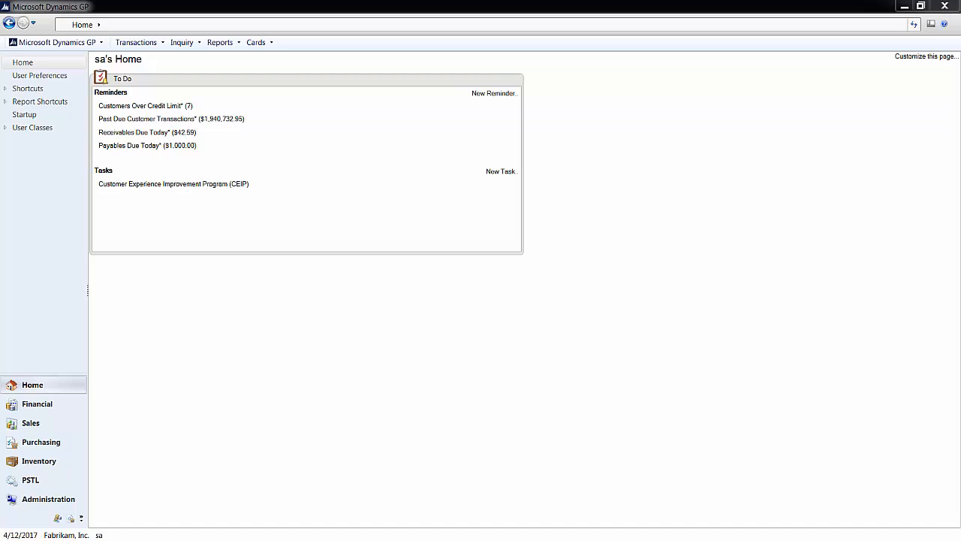
{"action": "mouse_move", "coordinate": [97, 225]}
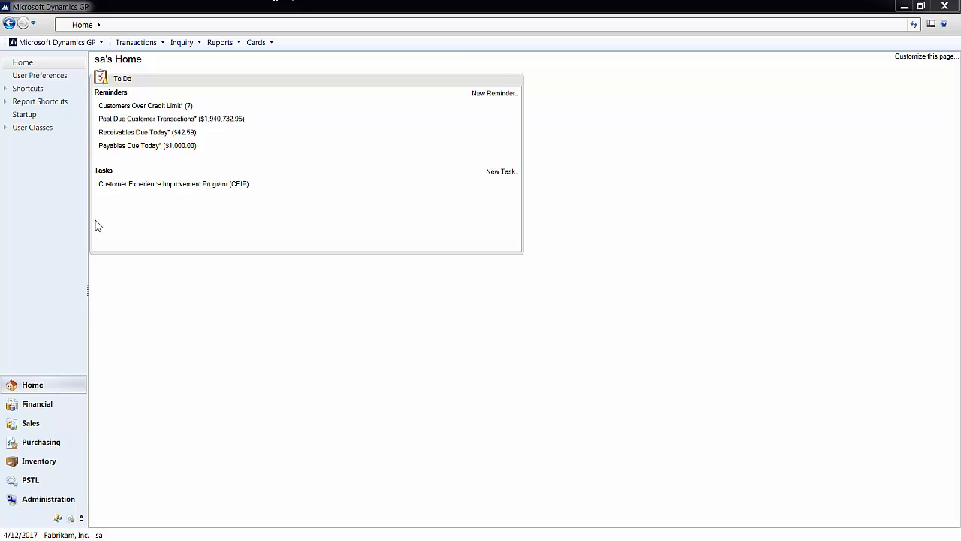
Open the Payables Trial Balance report options from Purchasing and load the 'demo' option
{"action": "left_click", "coordinate": [40, 442]}
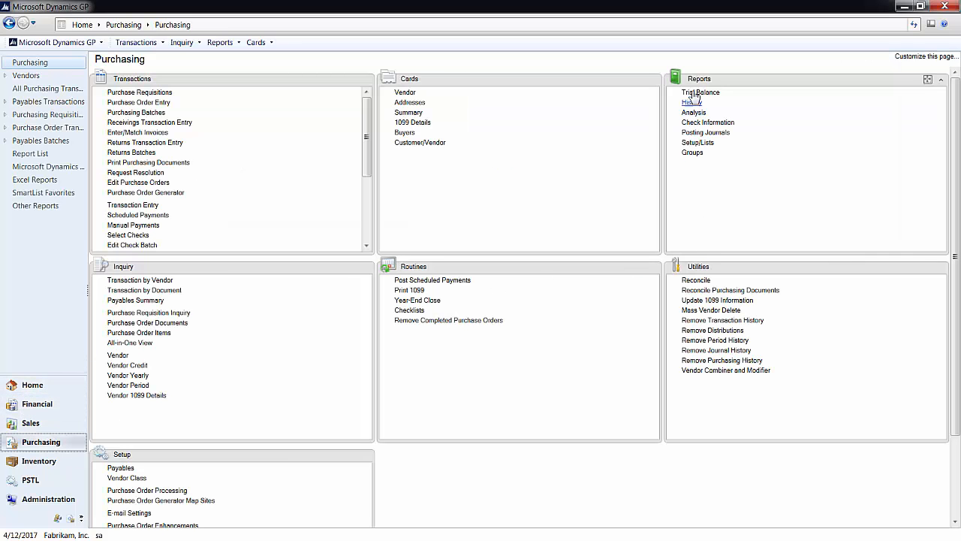
{"action": "left_click", "coordinate": [700, 92]}
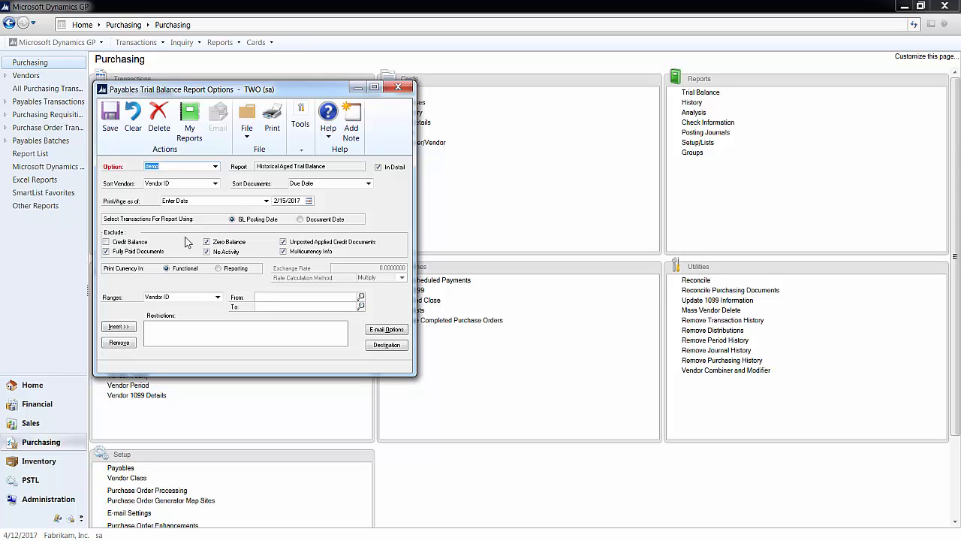
{"action": "left_click", "coordinate": [289, 201]}
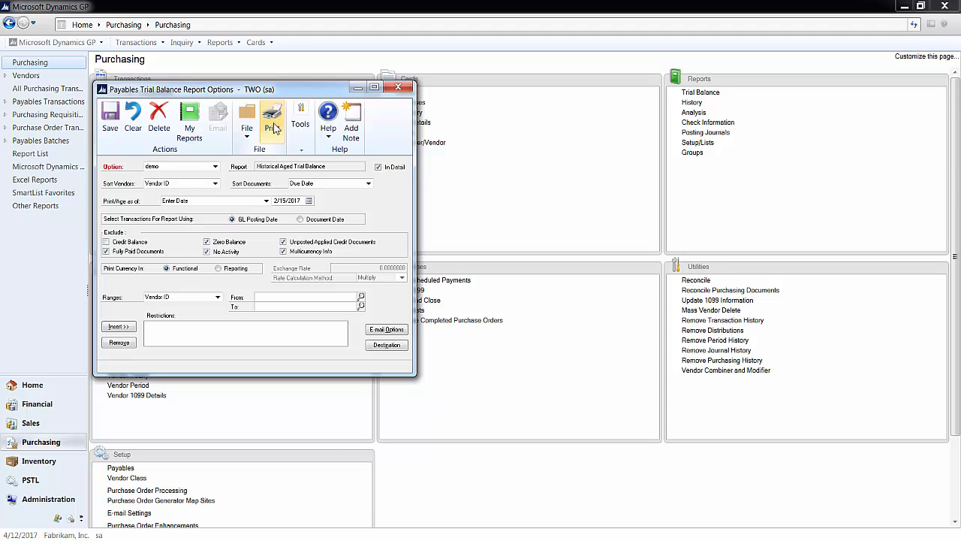
Print the Historical Aged Trial Balance to the screen and maximize the output window
{"action": "left_click", "coordinate": [272, 120]}
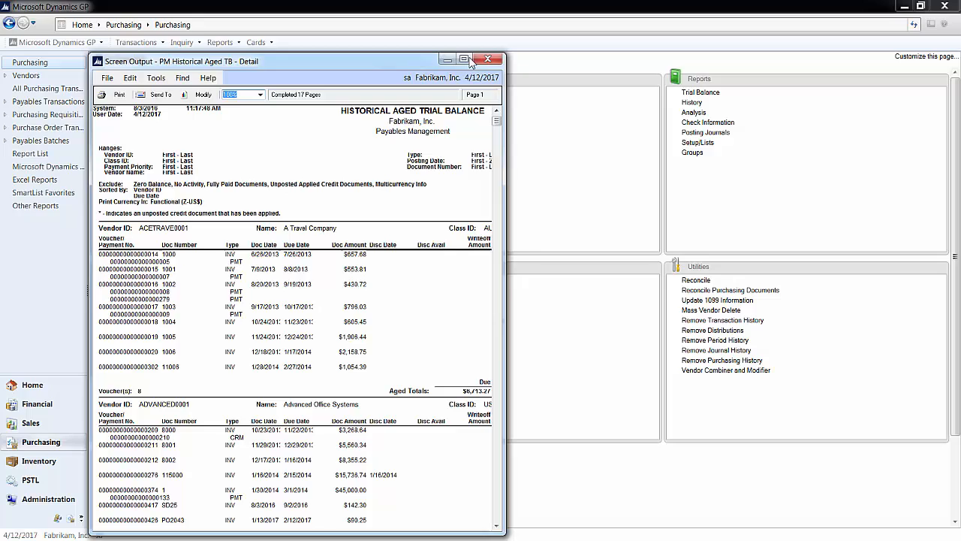
{"action": "left_click", "coordinate": [464, 60]}
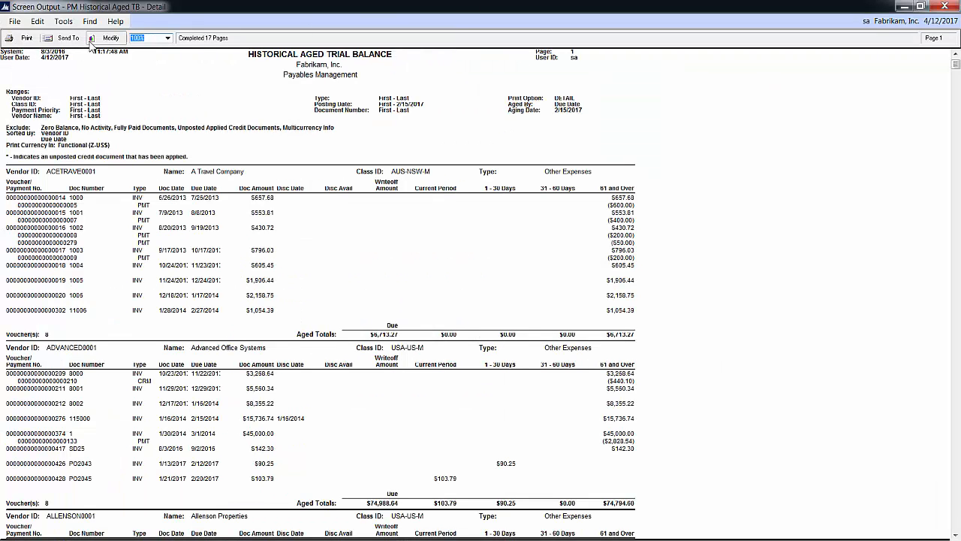
{"action": "mouse_move", "coordinate": [110, 38]}
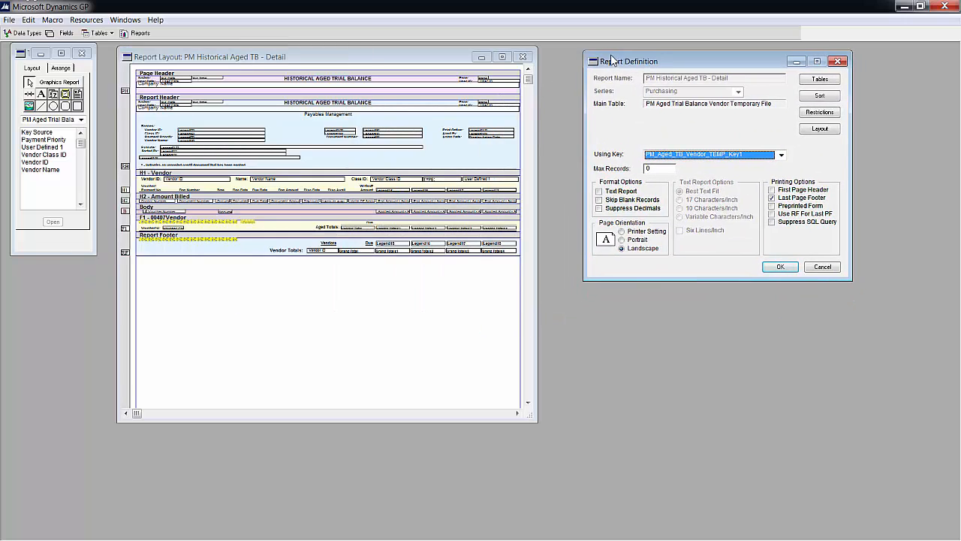
{"action": "left_click_drag", "start_coordinate": [629, 61], "coordinate": [617, 58]}
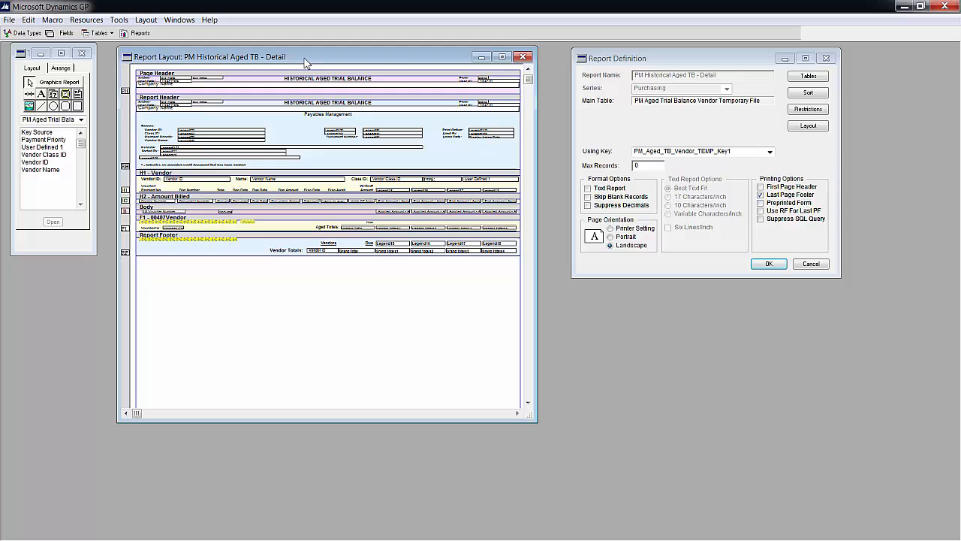
{"action": "mouse_move", "coordinate": [286, 114]}
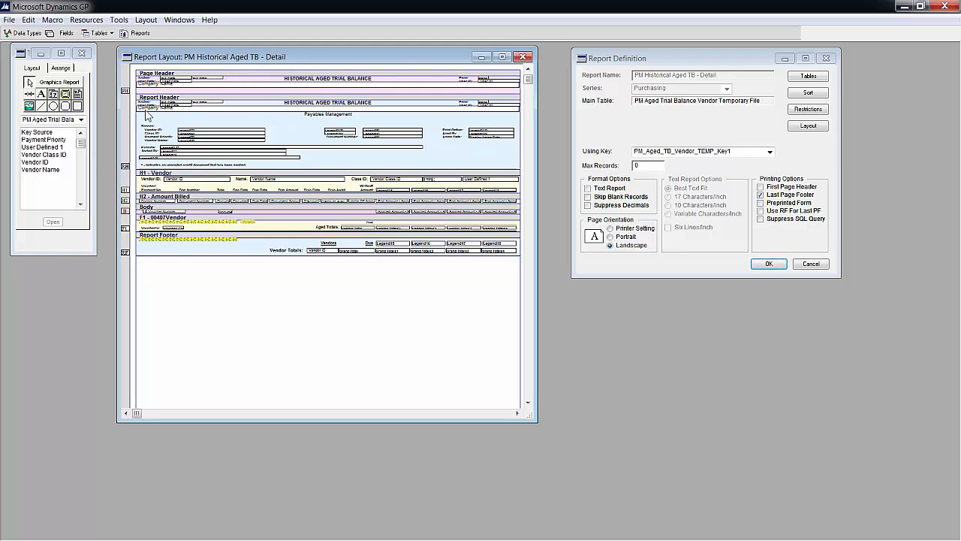
{"action": "mouse_move", "coordinate": [202, 252]}
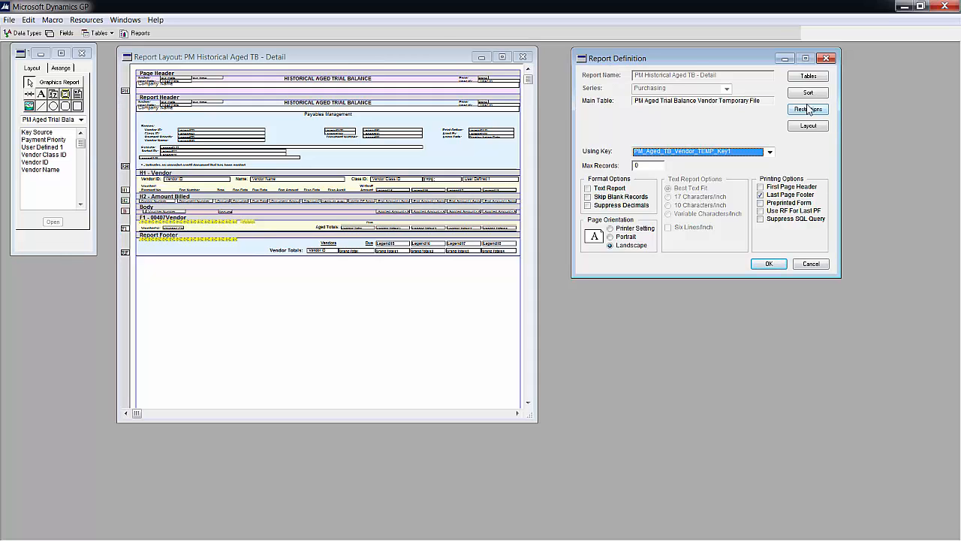
{"action": "left_click", "coordinate": [807, 109]}
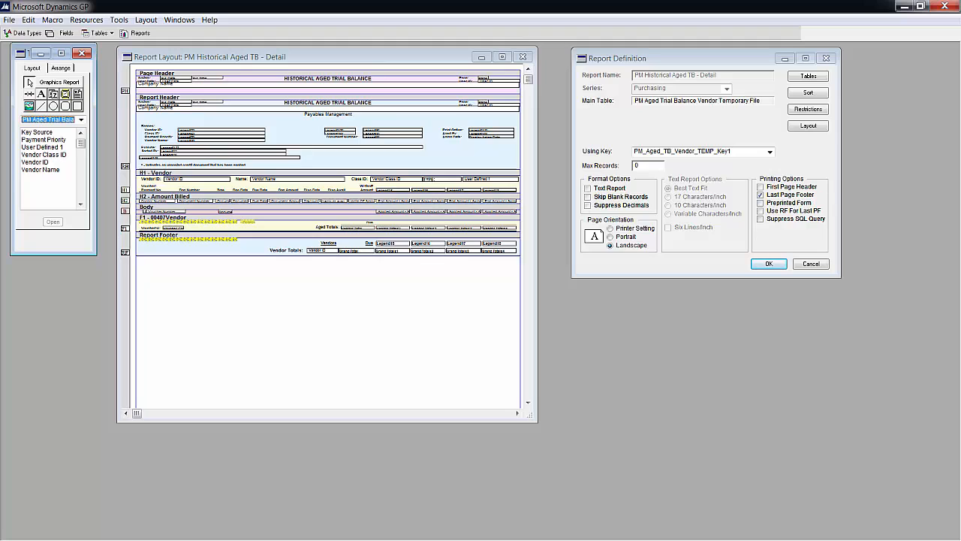
{"action": "left_click", "coordinate": [80, 119]}
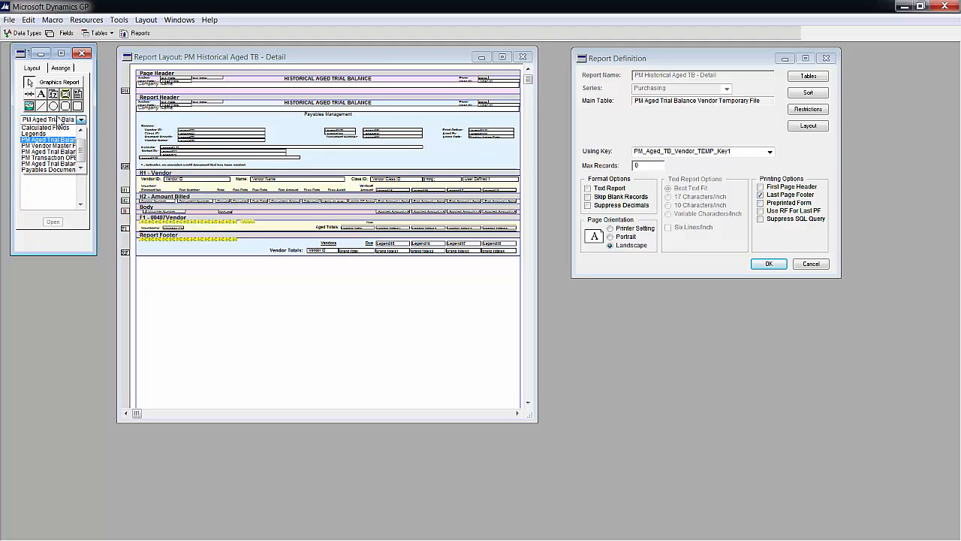
{"action": "left_click", "coordinate": [60, 67]}
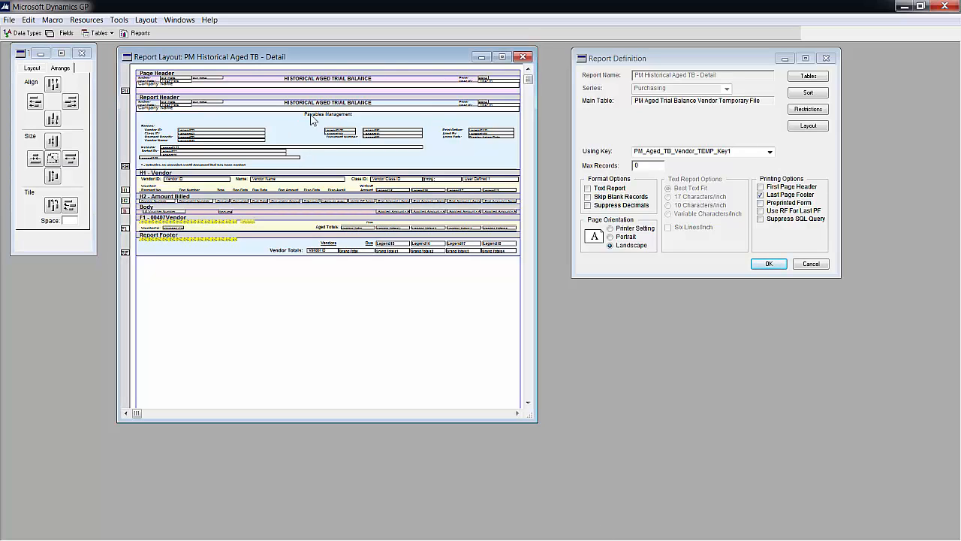
{"action": "mouse_move", "coordinate": [291, 152]}
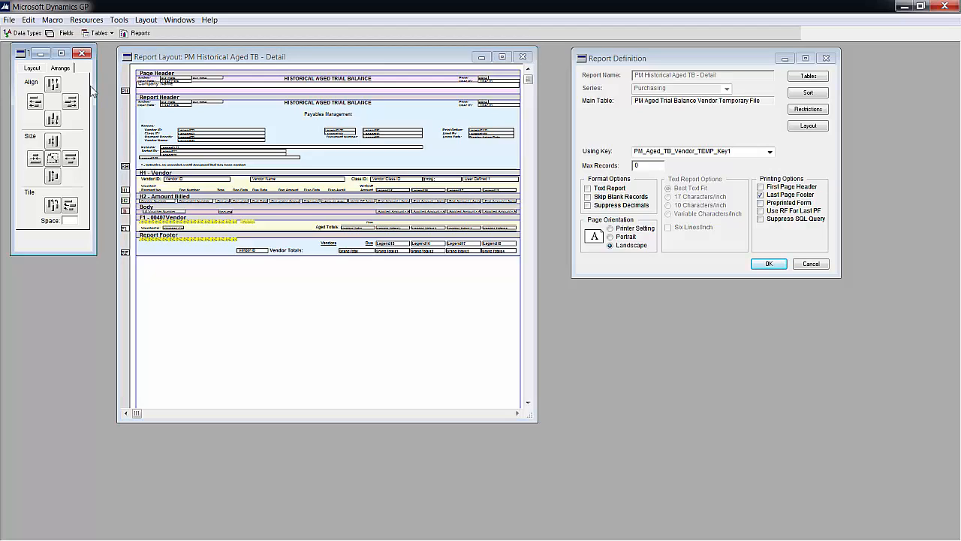
{"action": "mouse_move", "coordinate": [109, 93]}
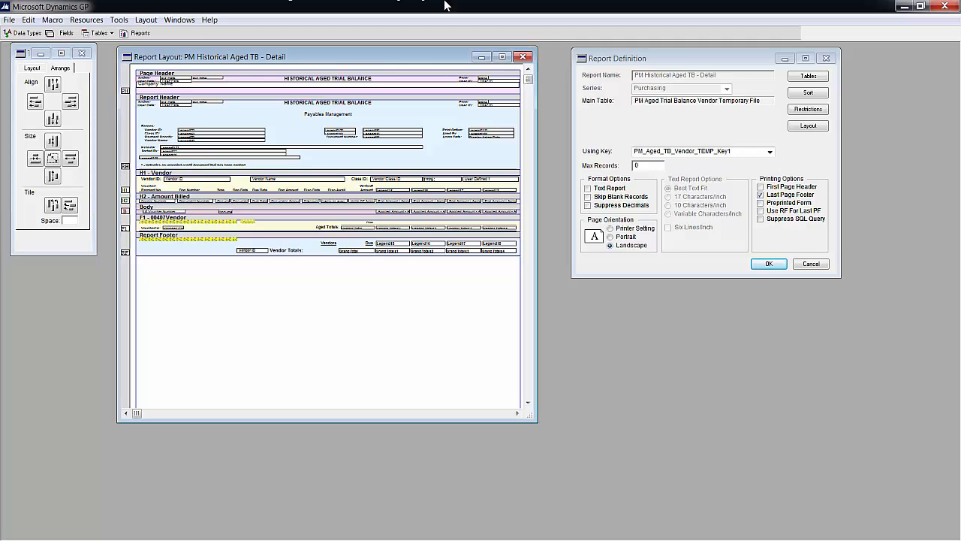
Close the PM Historical Aged TB - Detail layout and save the changes
{"action": "left_click", "coordinate": [10, 19]}
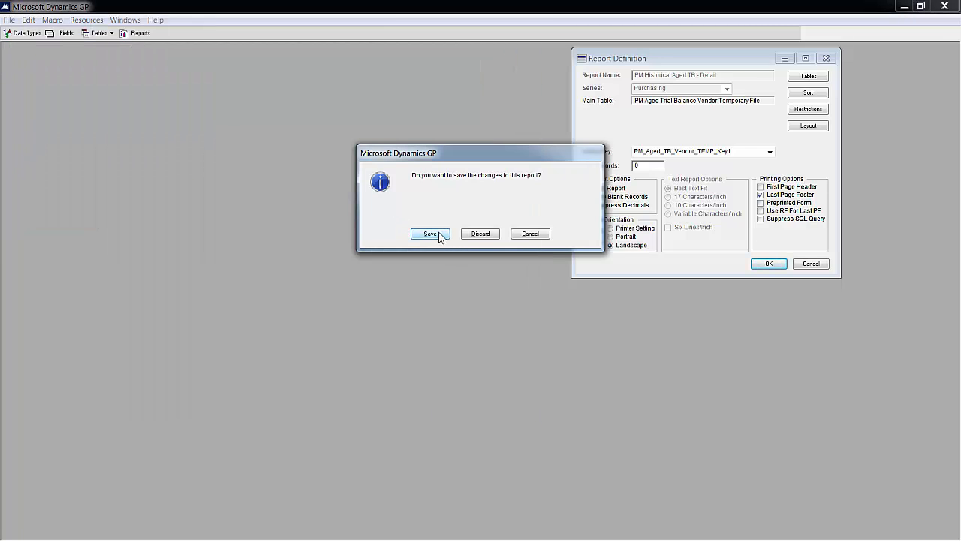
{"action": "left_click", "coordinate": [430, 234]}
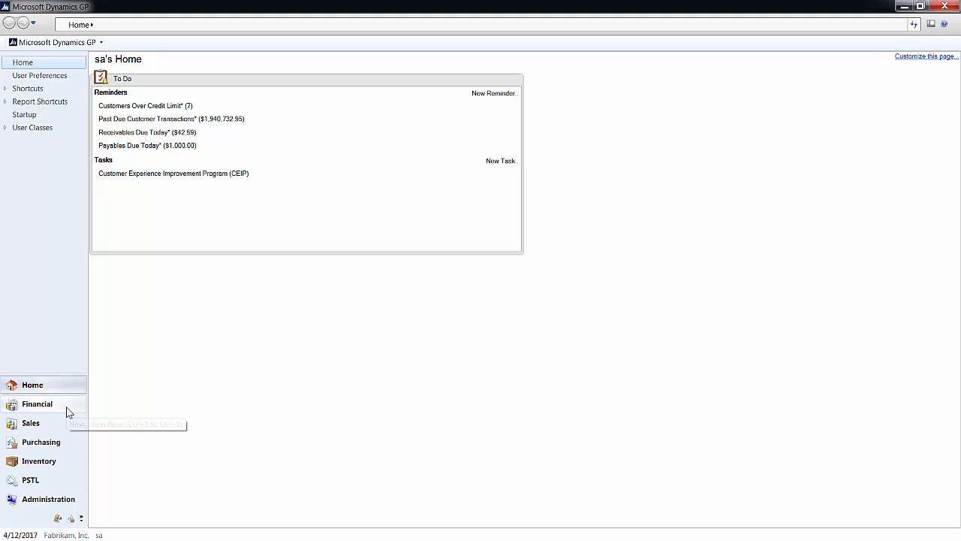
{"action": "mouse_move", "coordinate": [49, 499]}
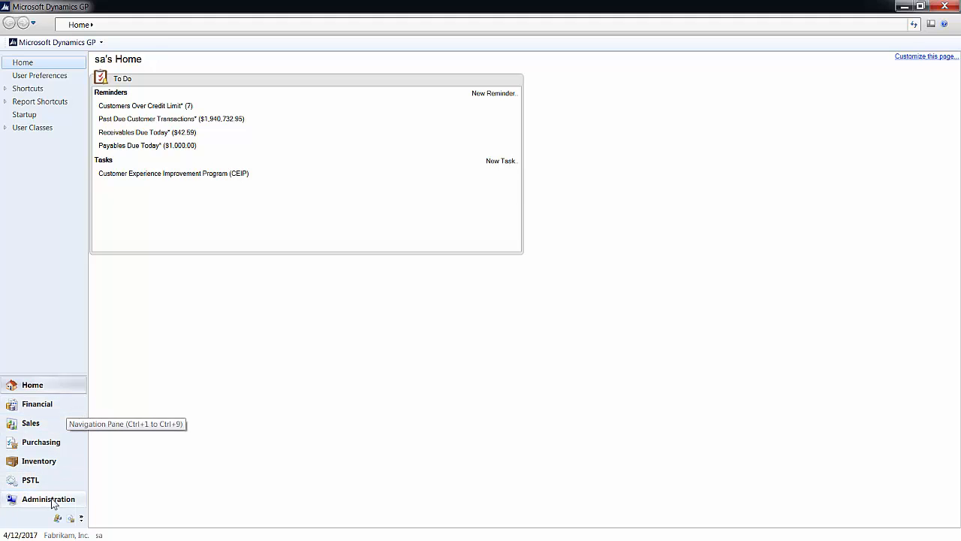
Assign the modified PM Historical Aged TB - Detail report to DEFAULTUSER under Purchasing reports
{"action": "left_click", "coordinate": [48, 498]}
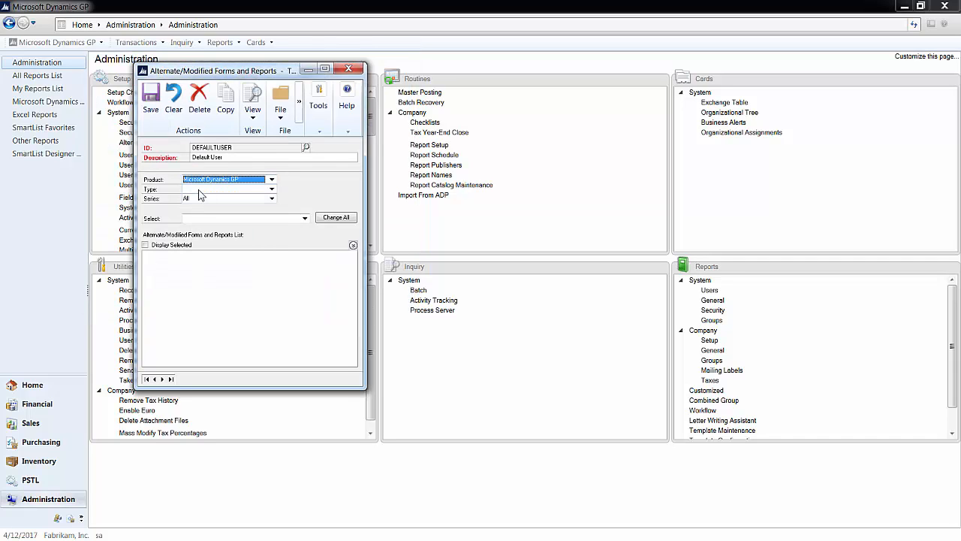
{"action": "left_click", "coordinate": [225, 189]}
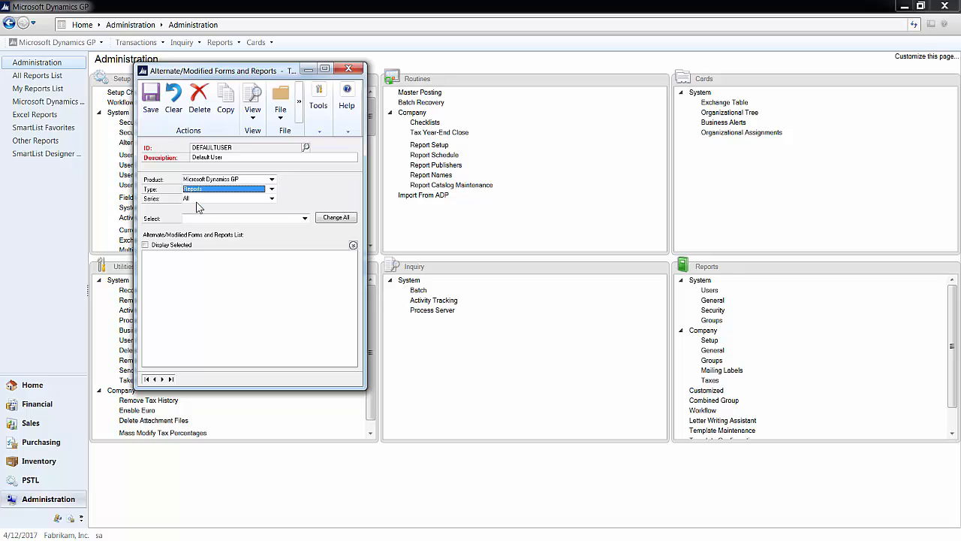
{"action": "left_click", "coordinate": [271, 199]}
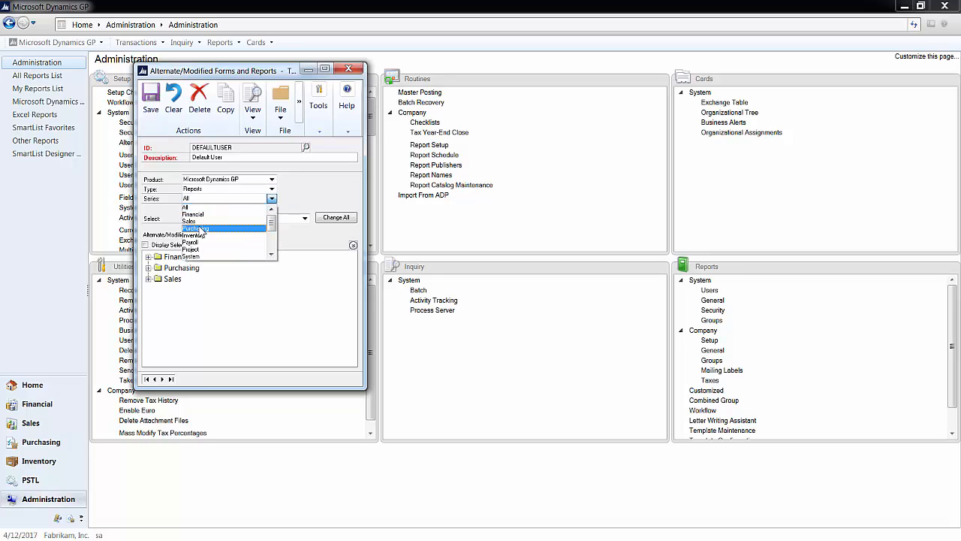
{"action": "left_click", "coordinate": [195, 228]}
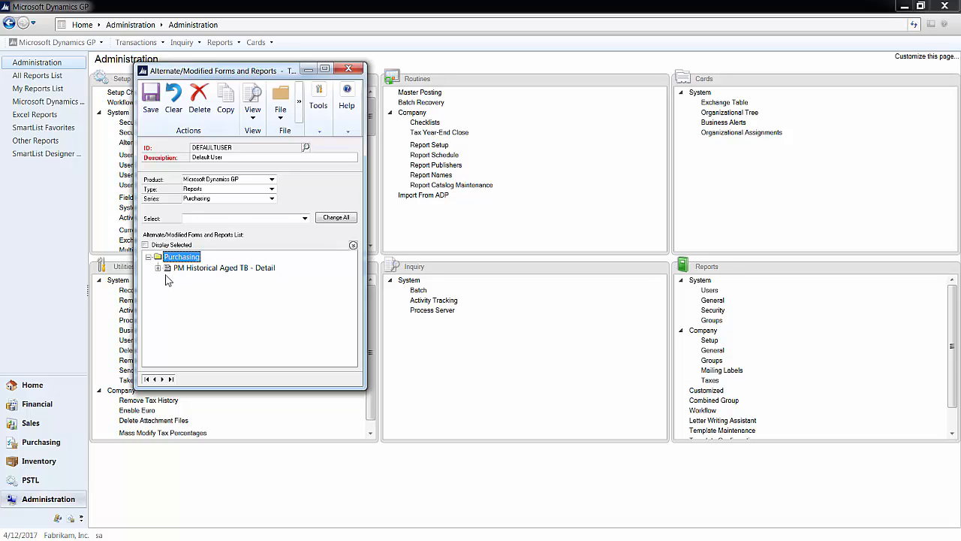
{"action": "left_click", "coordinate": [167, 267]}
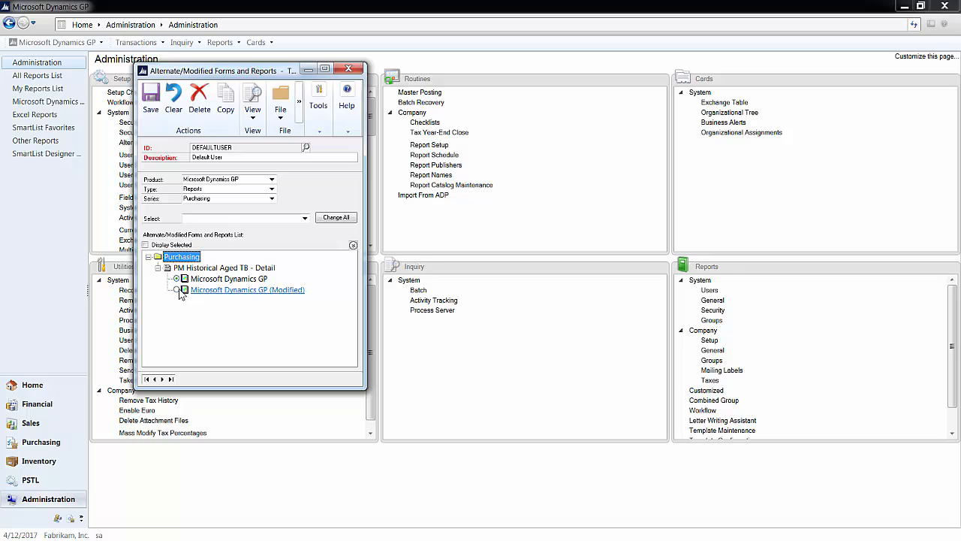
{"action": "left_click", "coordinate": [174, 98]}
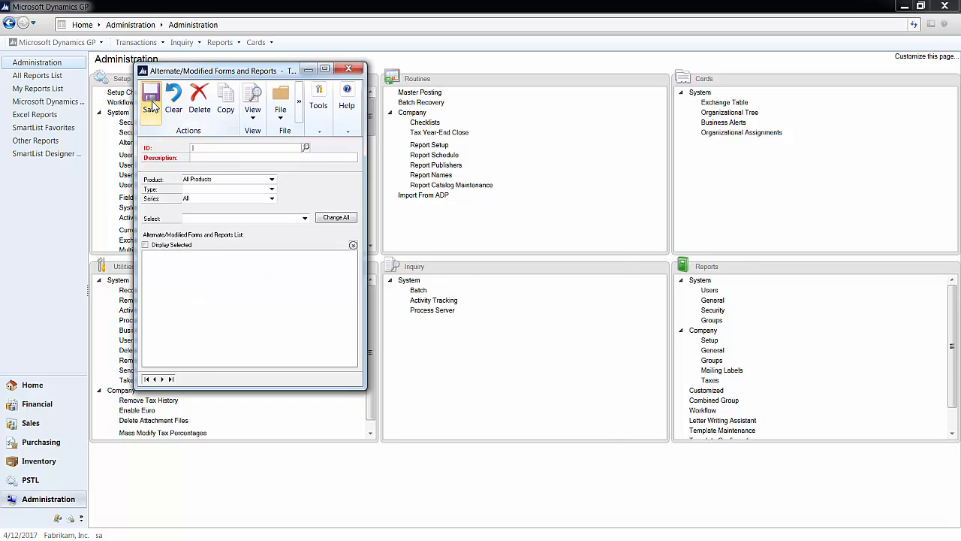